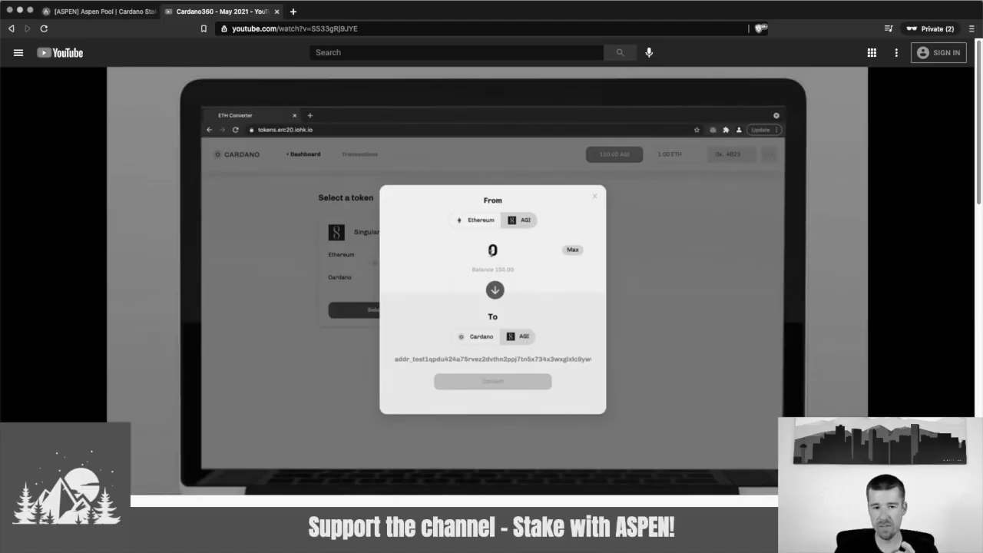
# Switch playback to the YouTube video of the man speaking to the camera
pyautogui.write('50')
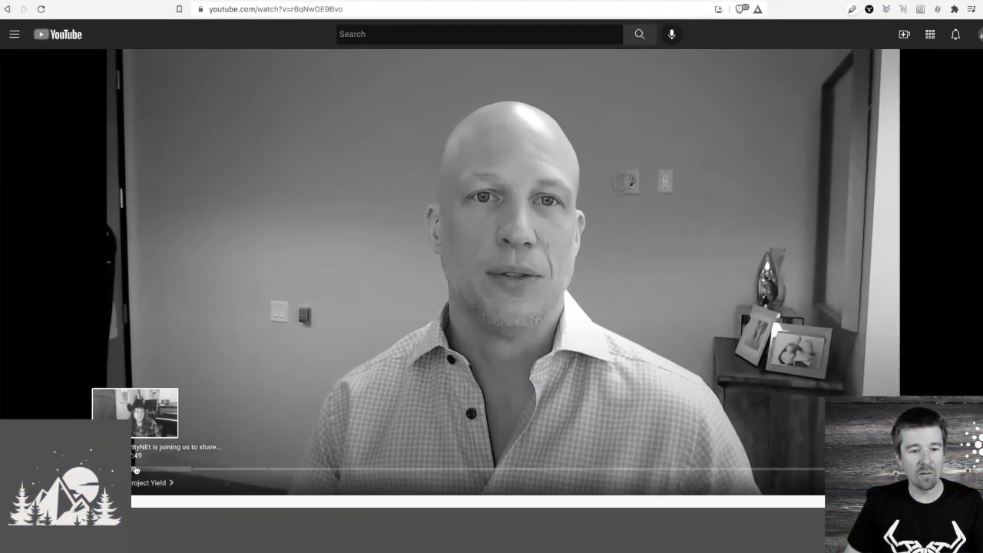
# Bring up the IOHK guest post on AI/blockchain synergy by Dr. Ben Goertzel
pyautogui.click(104, 11)
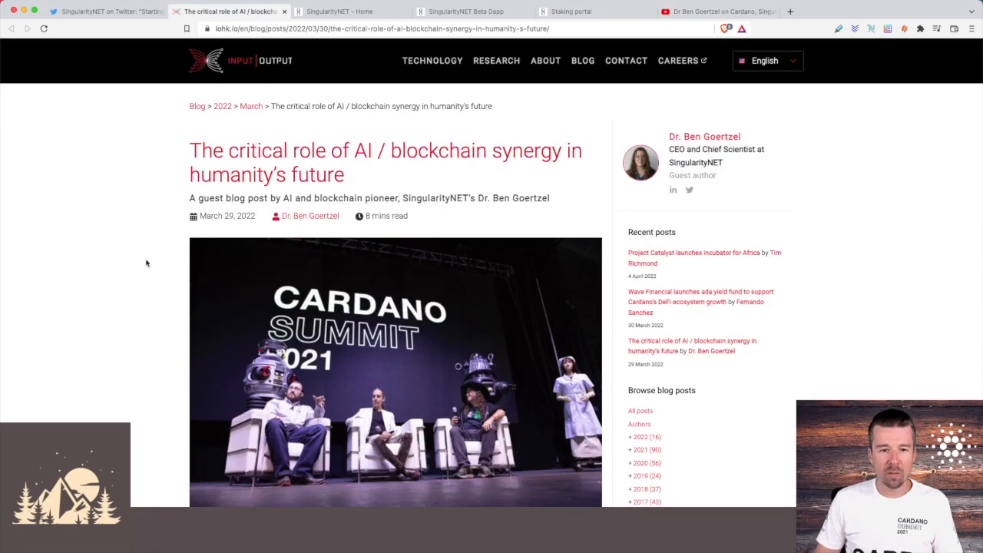
pyautogui.moveTo(415, 168)
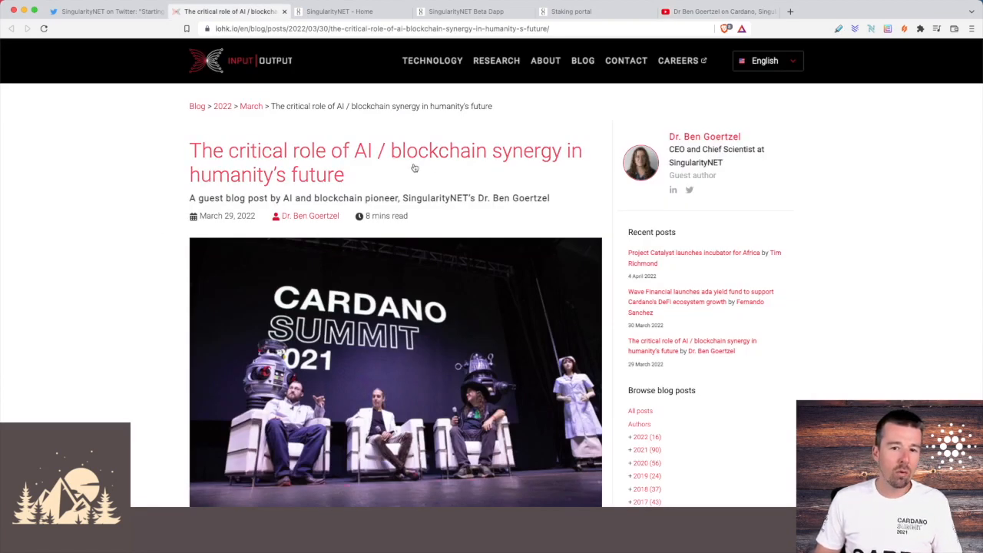
pyautogui.moveTo(92, 261)
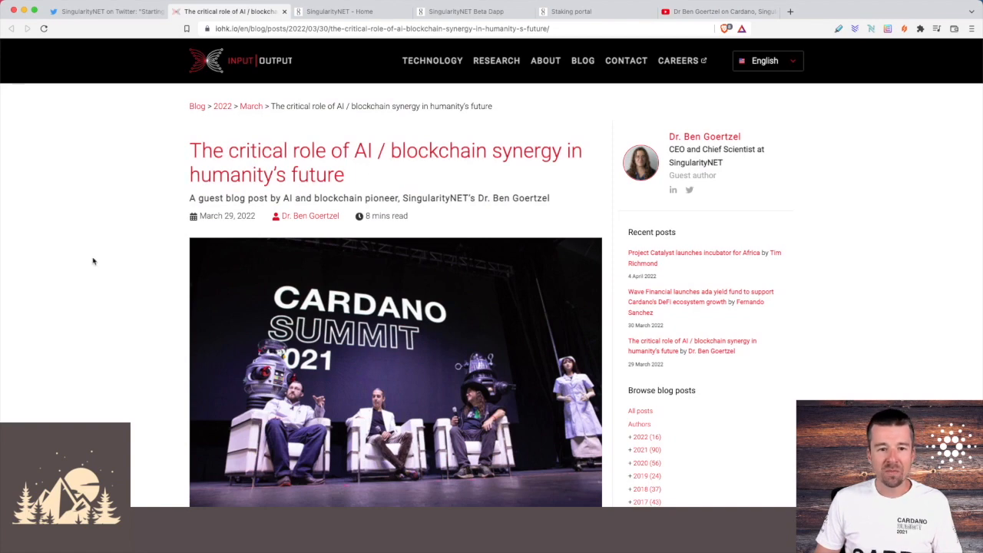
# Scroll to the 'Blockchain needs AI' section with highlighted Hydra and side-chain passages
pyautogui.scroll(-3)
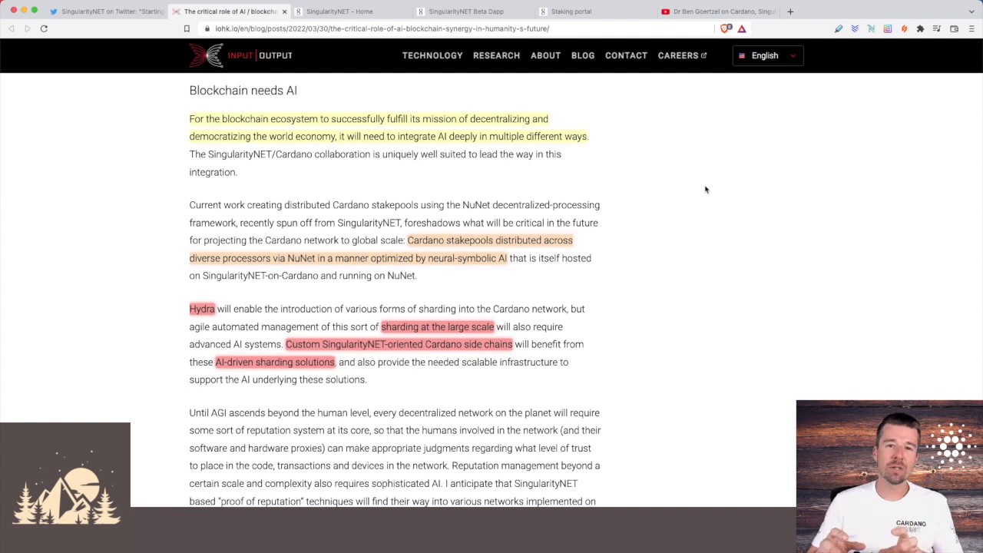
pyautogui.moveTo(659, 143)
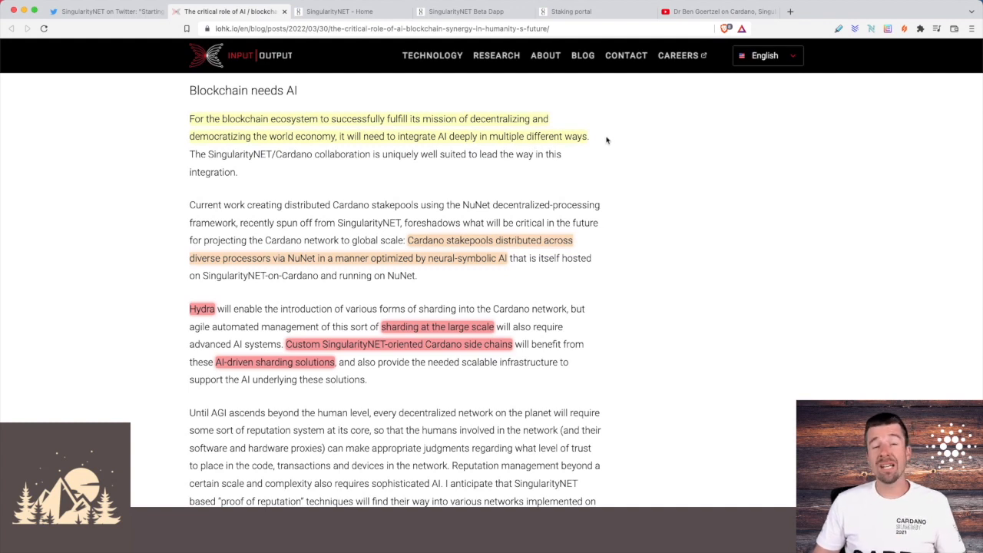
pyautogui.moveTo(614, 170)
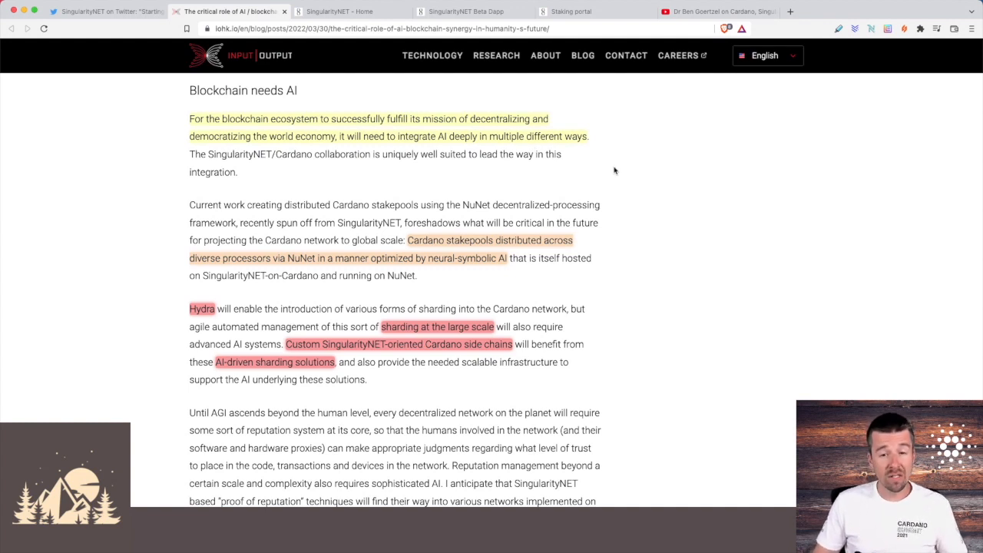
pyautogui.scroll(-3)
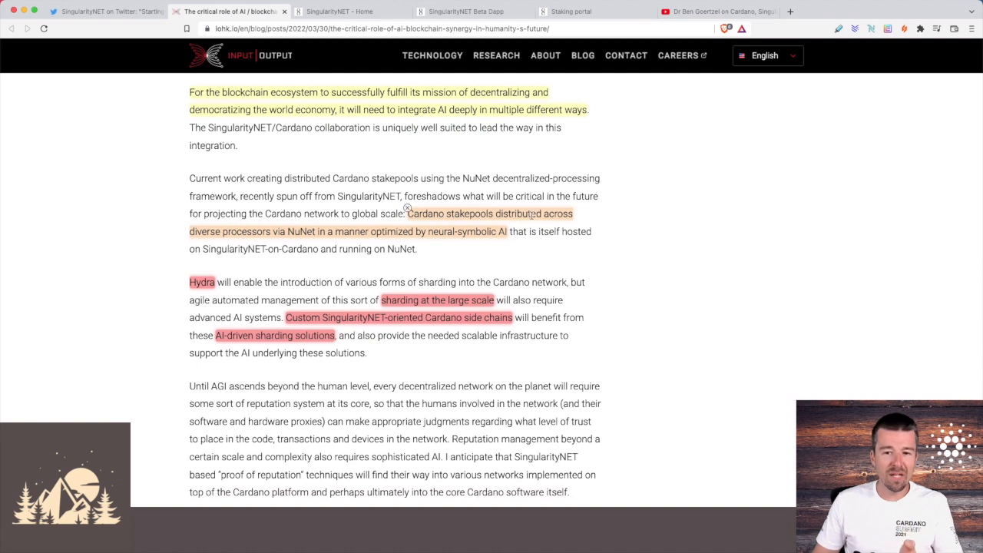
pyautogui.moveTo(497, 224)
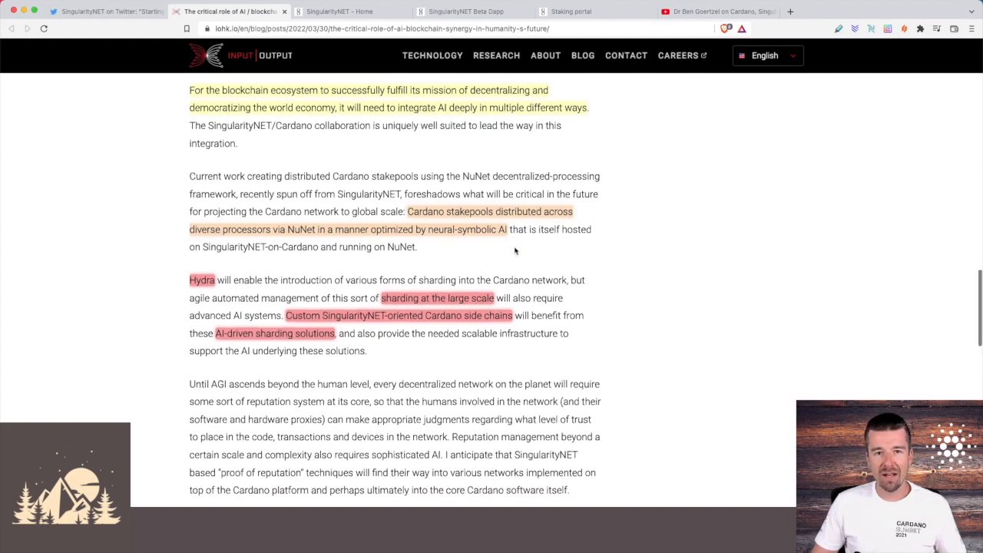
pyautogui.scroll(-3)
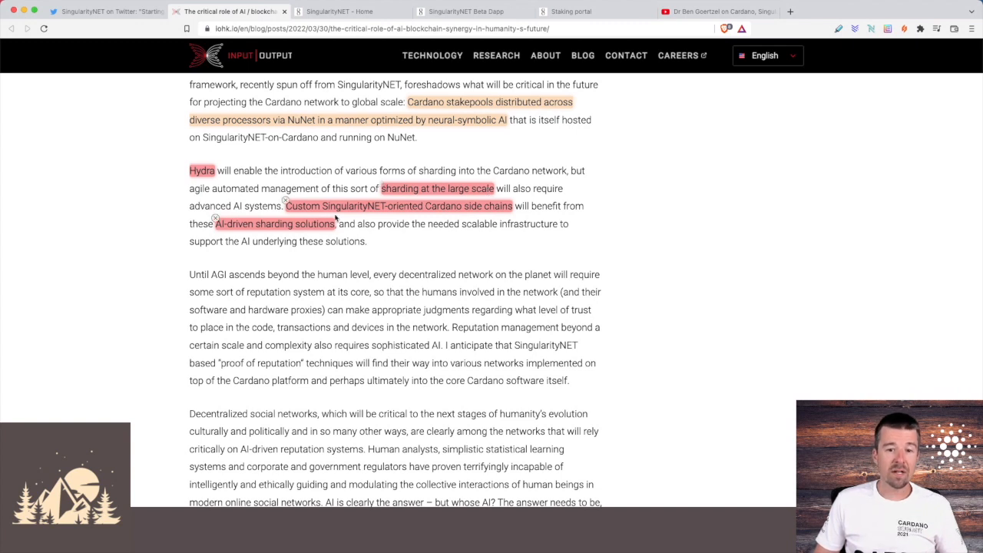
pyautogui.moveTo(476, 218)
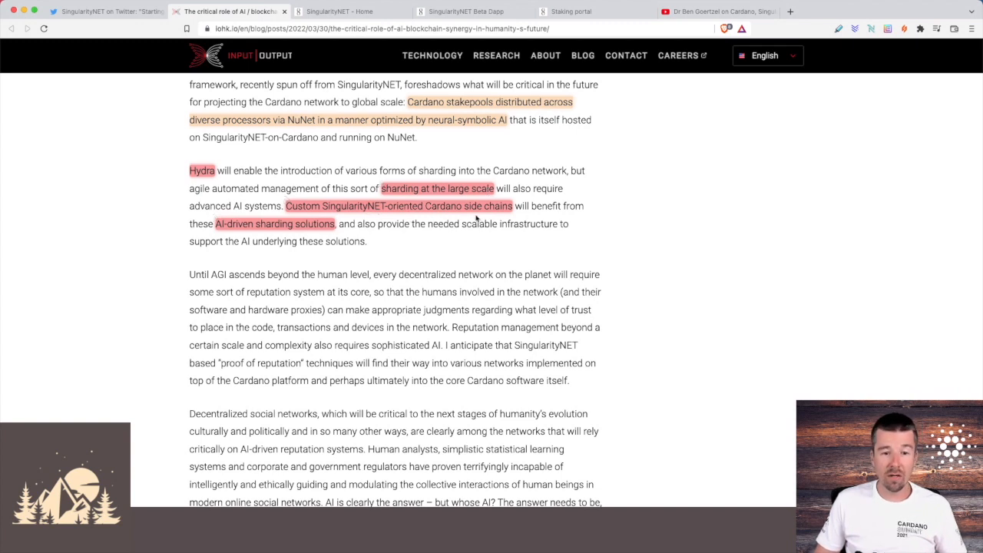
pyautogui.moveTo(310, 233)
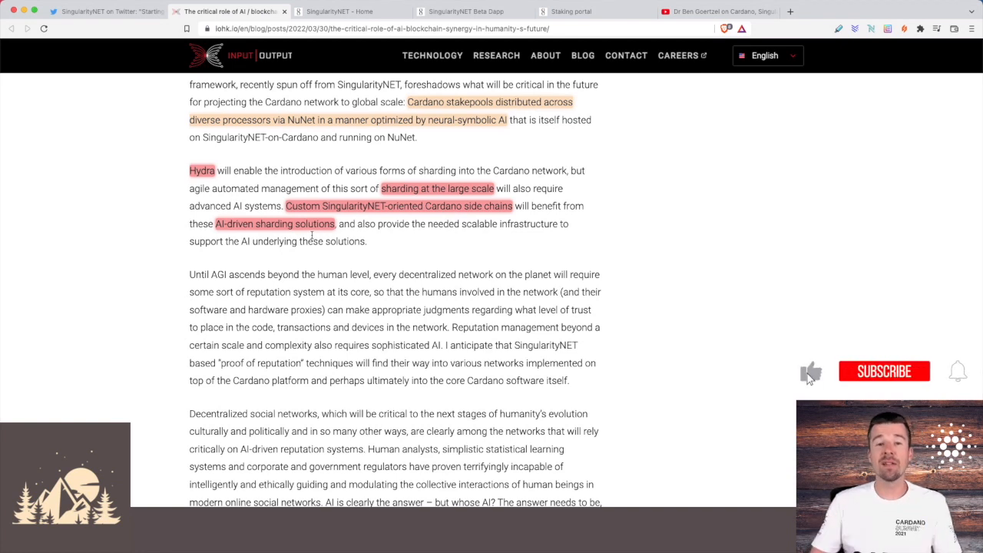
pyautogui.click(884, 370)
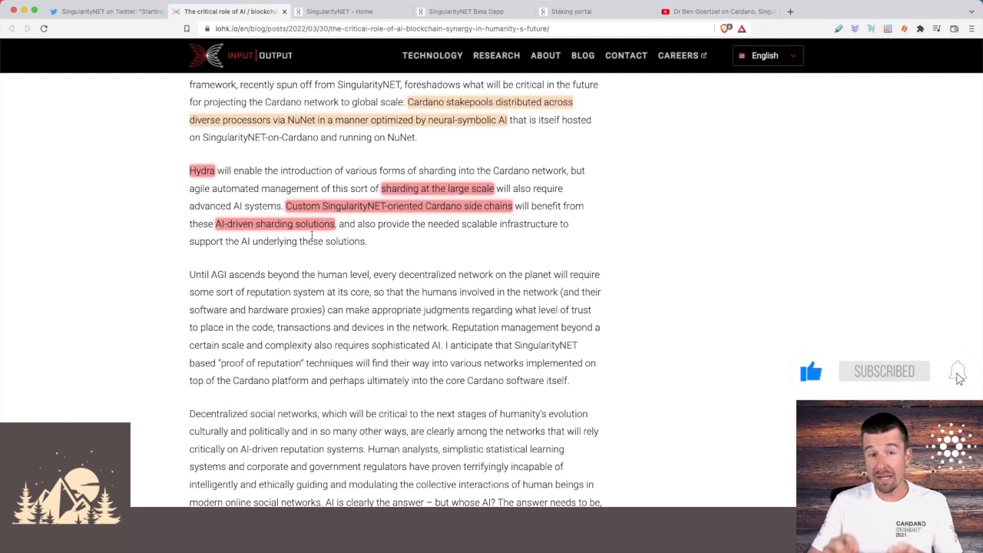
pyautogui.click(958, 370)
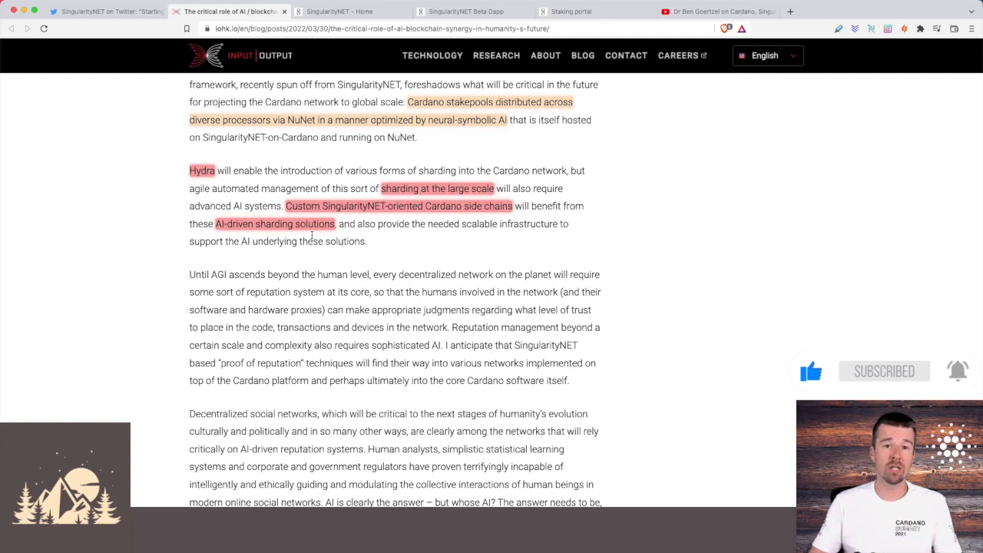
# Scroll on to the 'AI needs blockchain' section and its highlighted opening paragraph
pyautogui.scroll(-3)
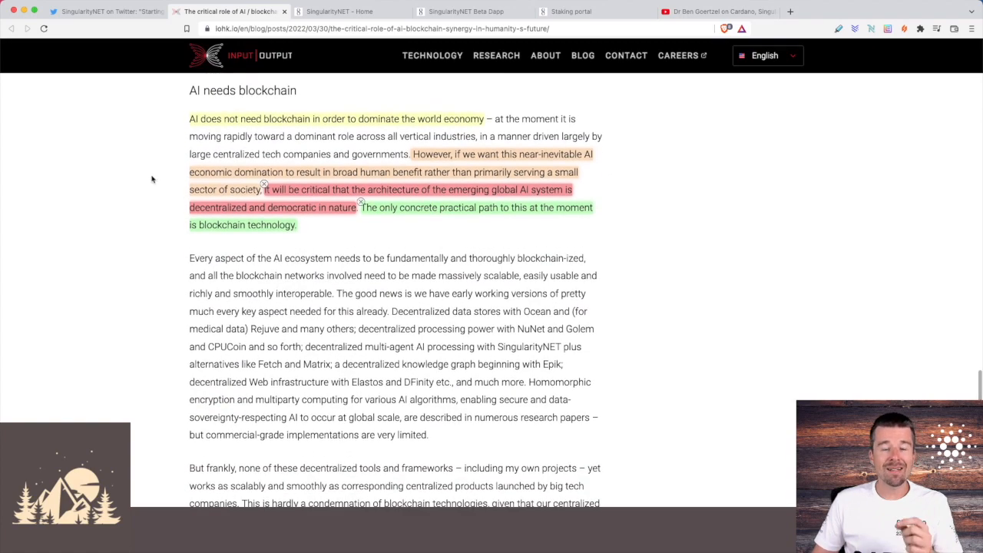
pyautogui.scroll(-3)
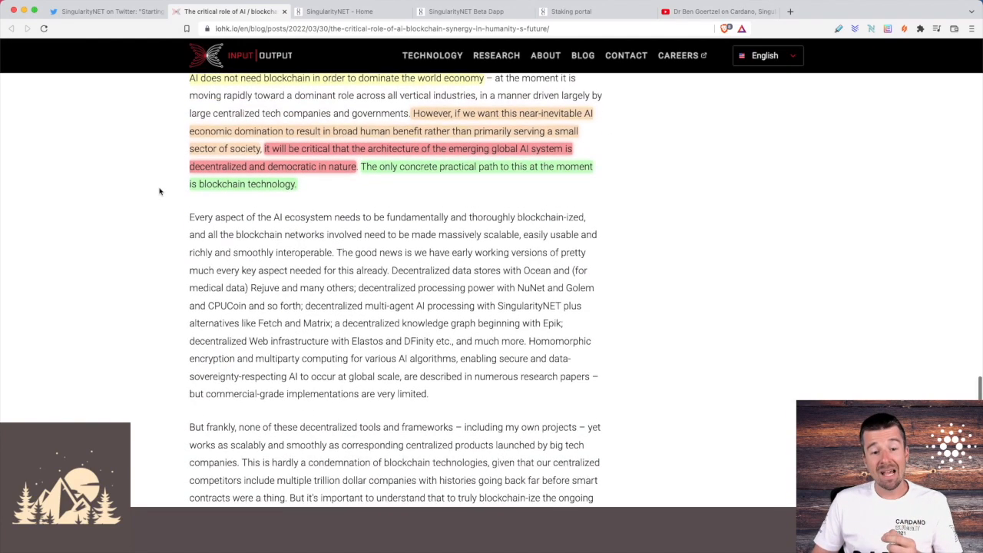
pyautogui.scroll(-3)
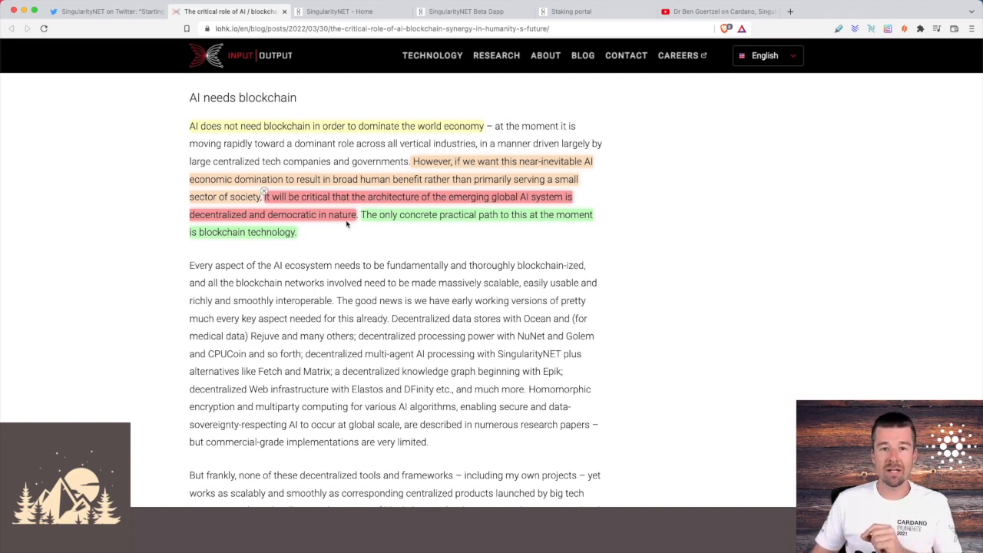
pyautogui.moveTo(488, 224)
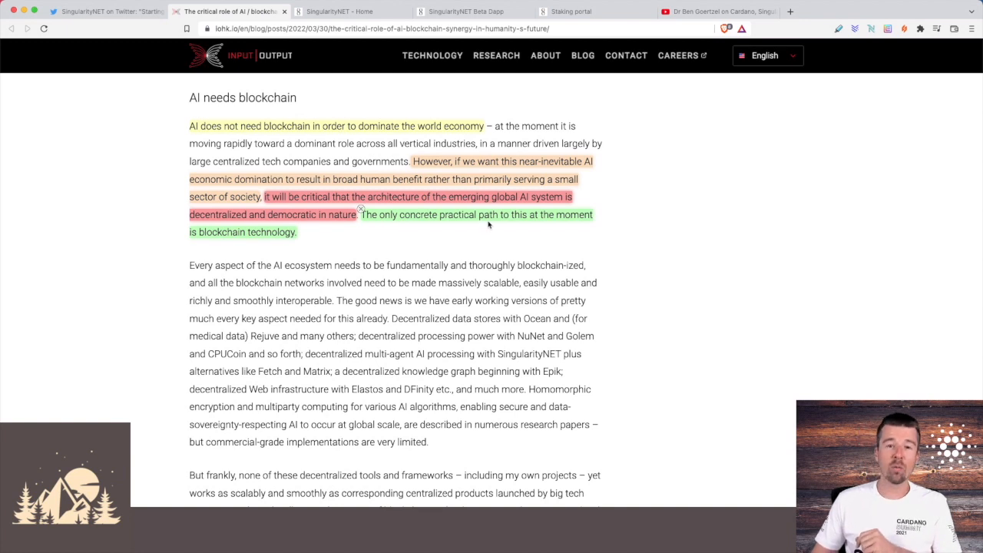
pyautogui.moveTo(448, 239)
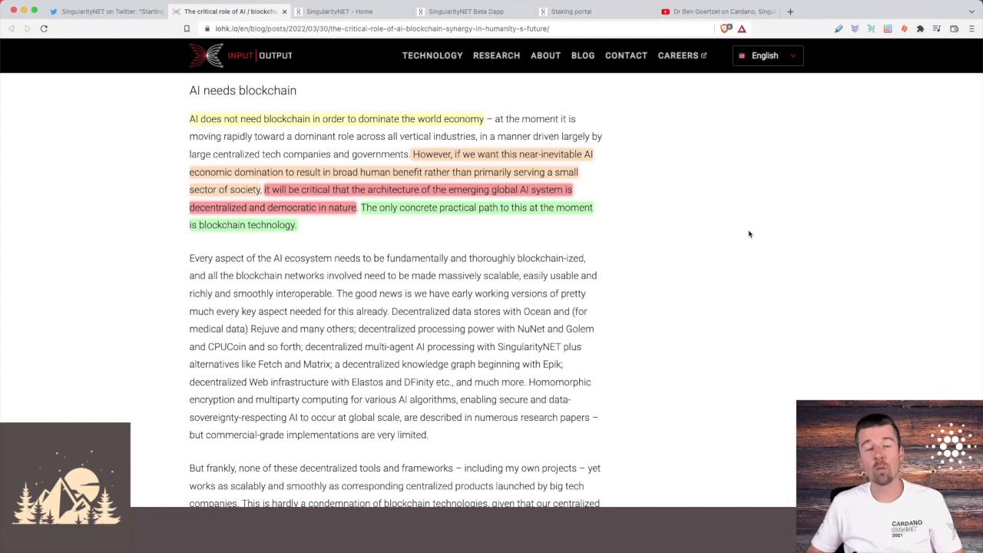
pyautogui.moveTo(448, 58)
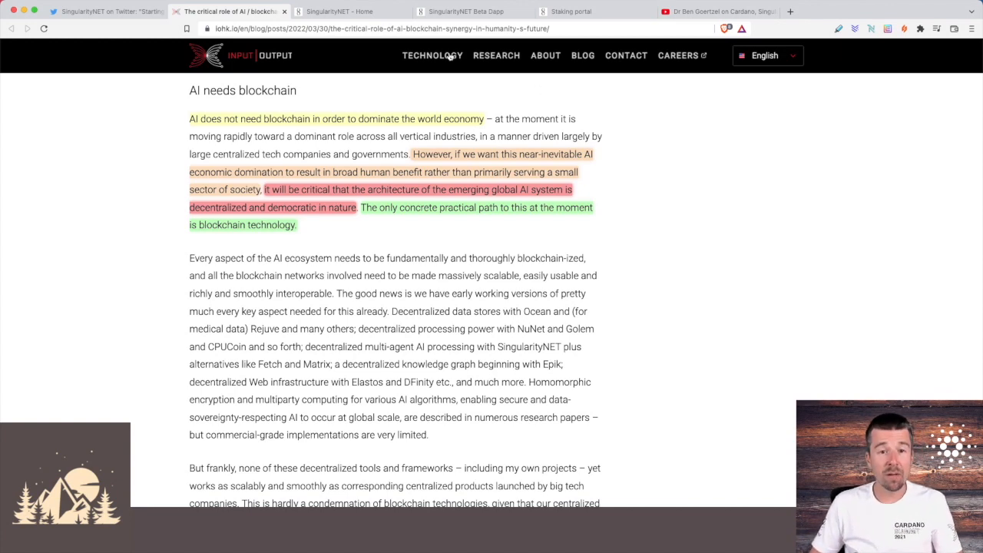
# Show the SingularityNET home page's Our Product Solutions section on the AI Marketplace
pyautogui.click(337, 12)
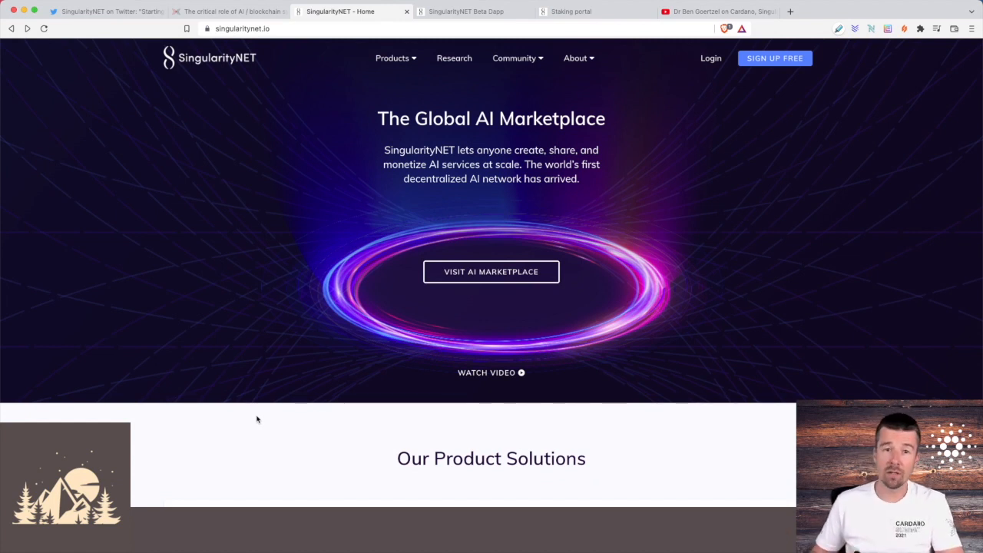
pyautogui.scroll(-3)
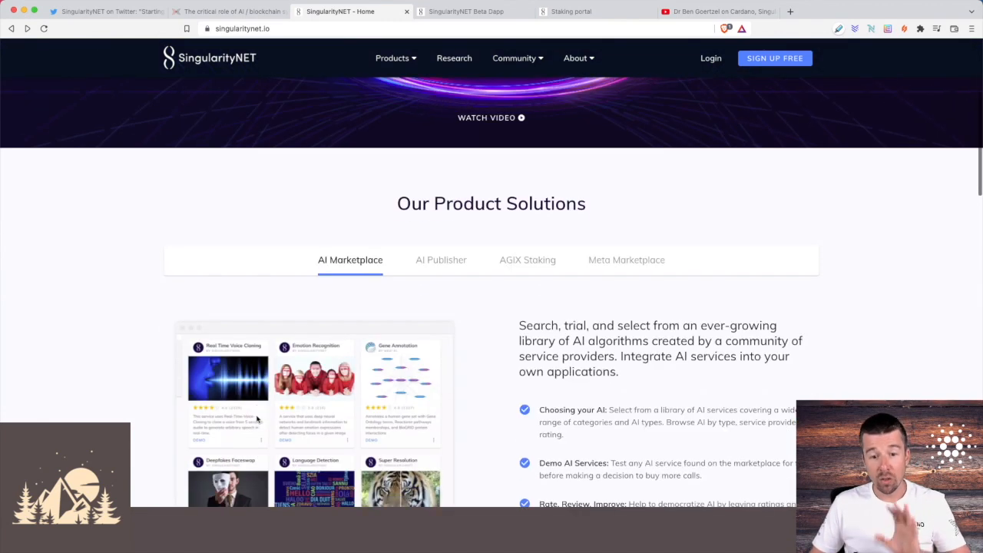
pyautogui.scroll(-3)
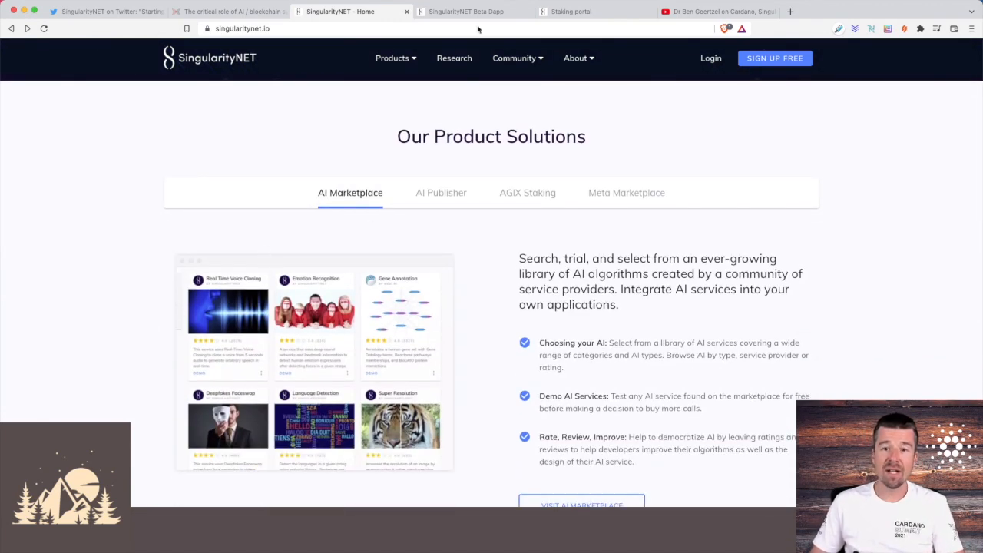
# Show the AI Marketplace beta with the Song/Splitter featured service and 52-service catalogue
pyautogui.click(467, 11)
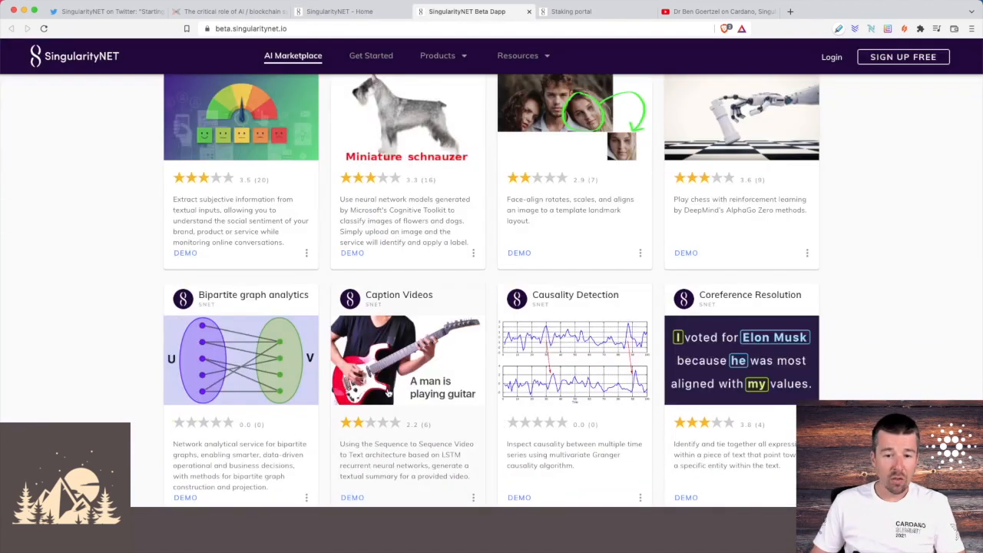
pyautogui.scroll(3)
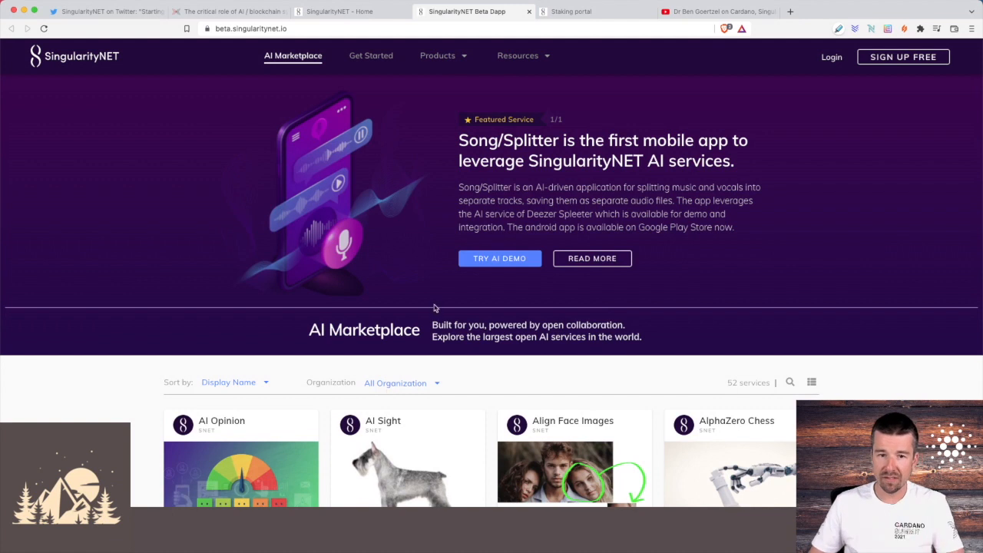
pyautogui.moveTo(568, 146)
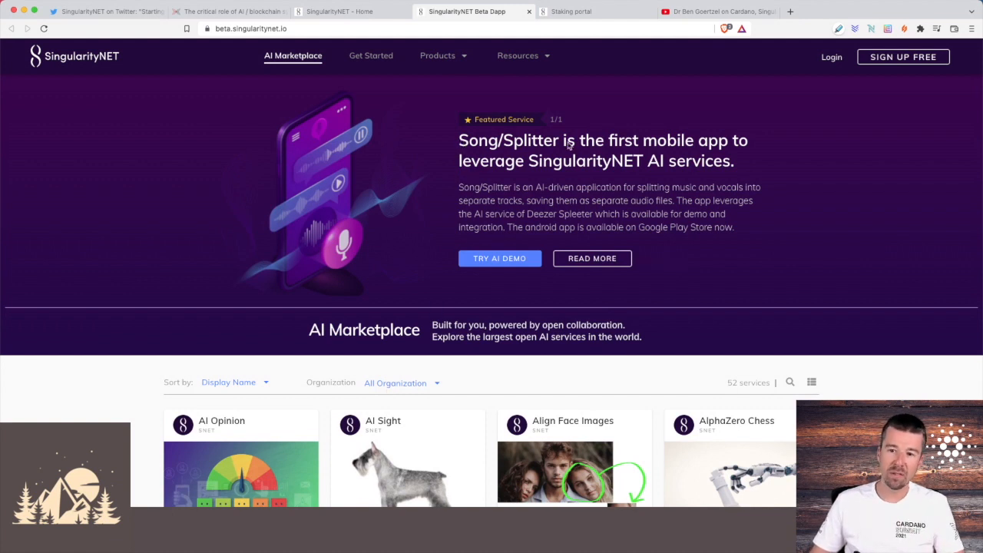
pyautogui.moveTo(332, 195)
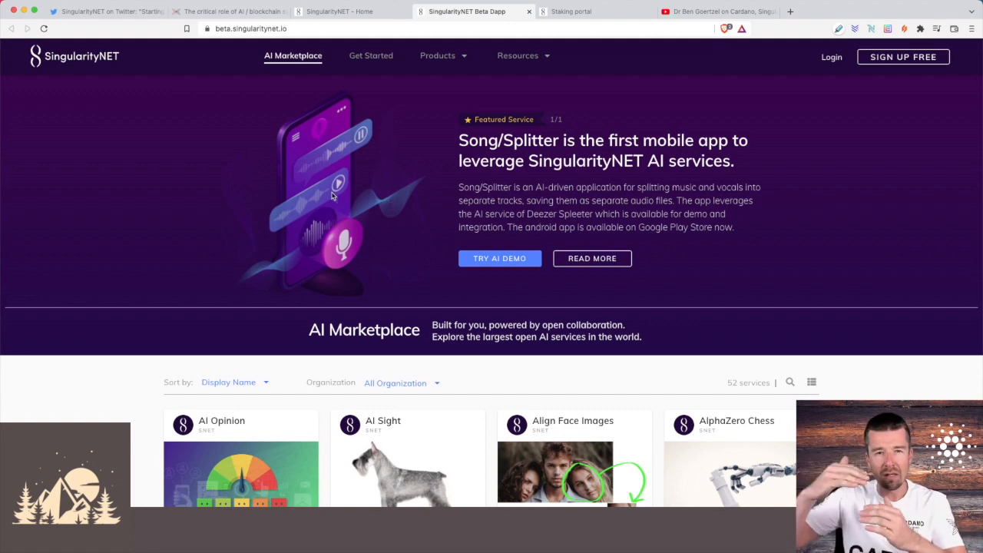
pyautogui.scroll(-3)
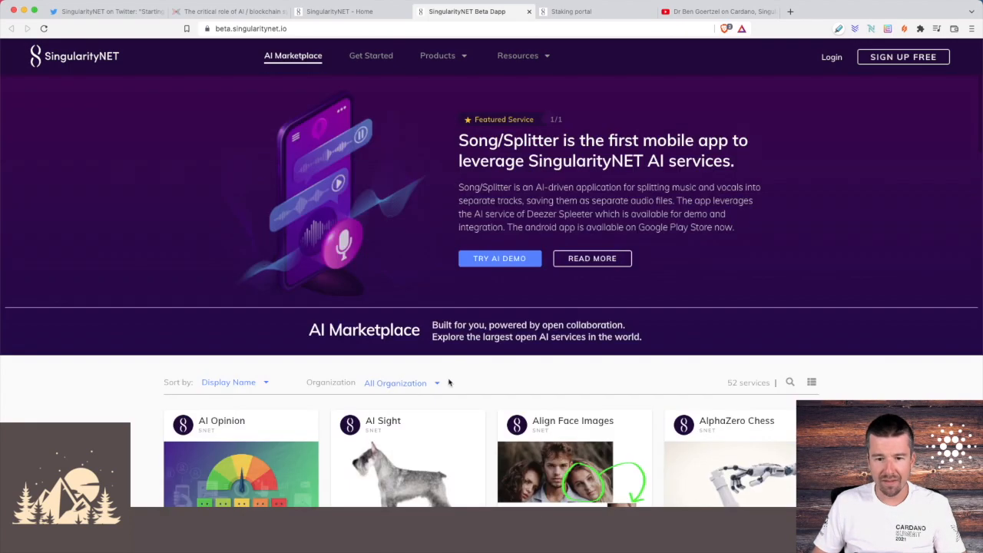
# View the April 2022 AGIX staking session, then return to the IOHK blog article
pyautogui.click(571, 12)
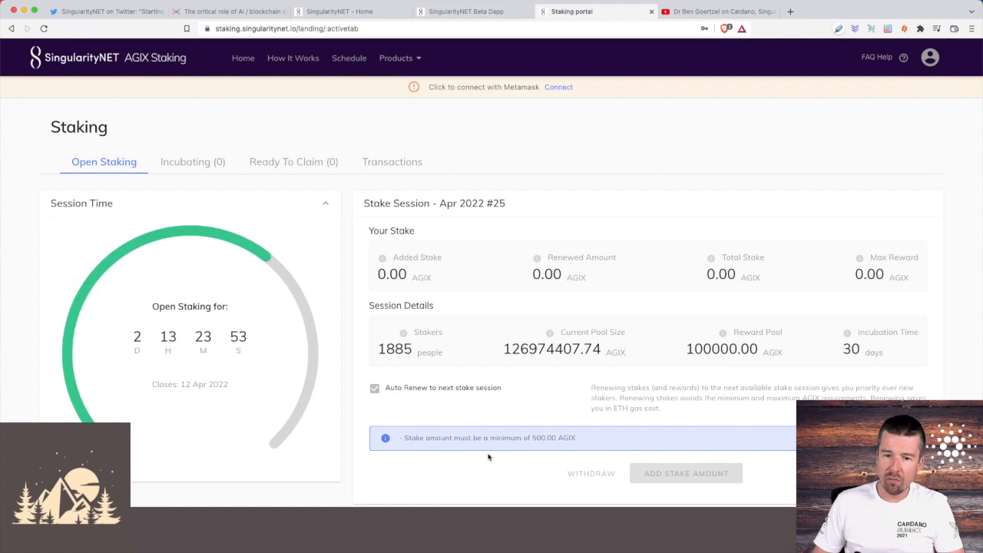
pyautogui.moveTo(556, 304)
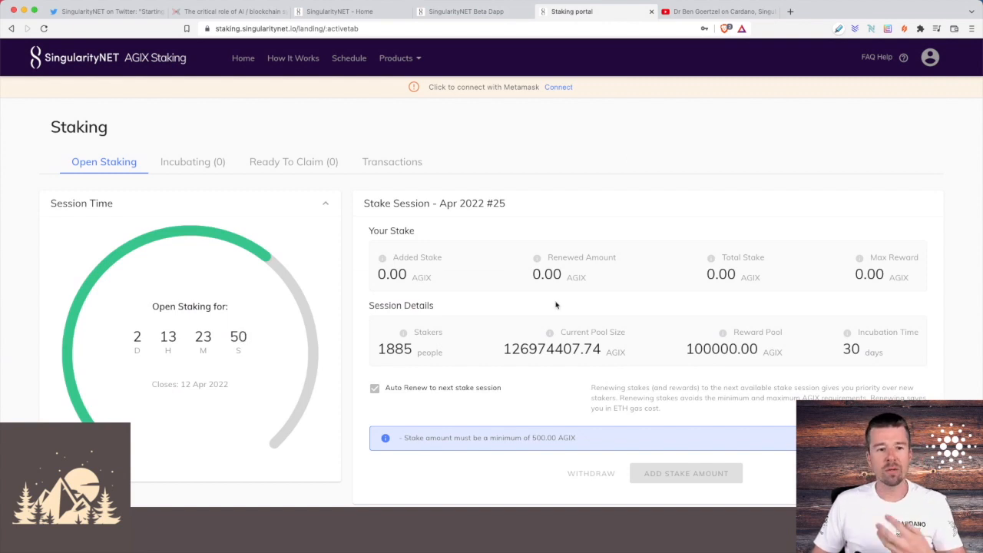
pyautogui.moveTo(560, 241)
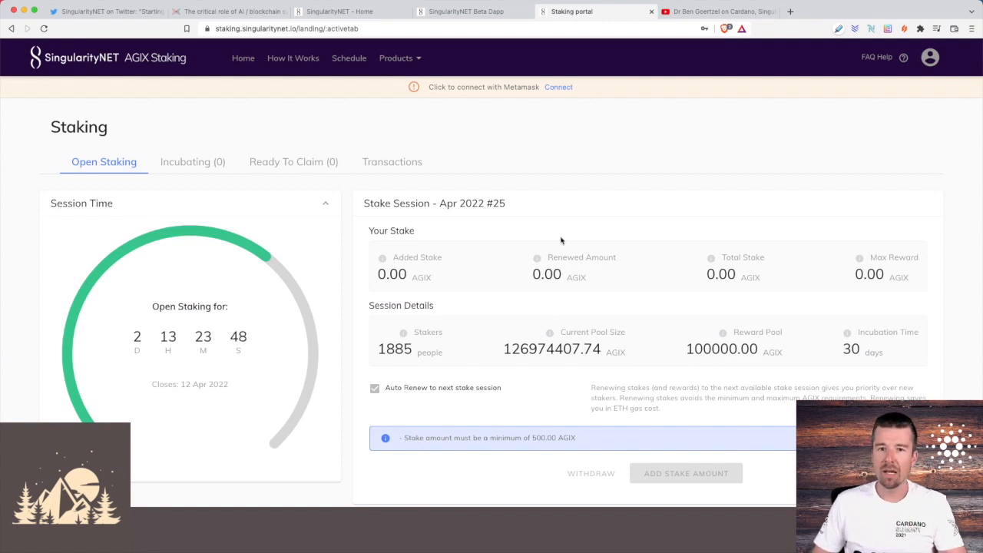
pyautogui.click(230, 12)
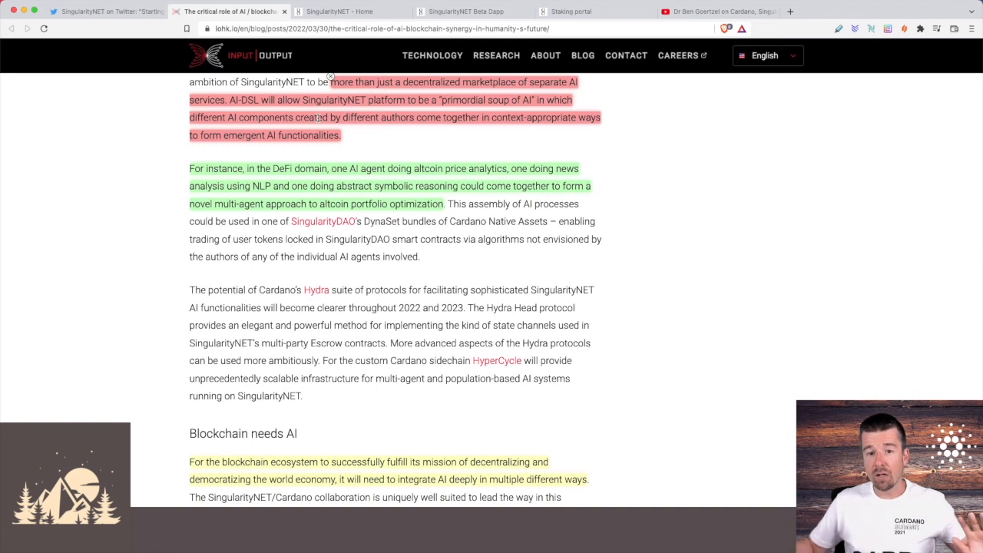
pyautogui.moveTo(366, 131)
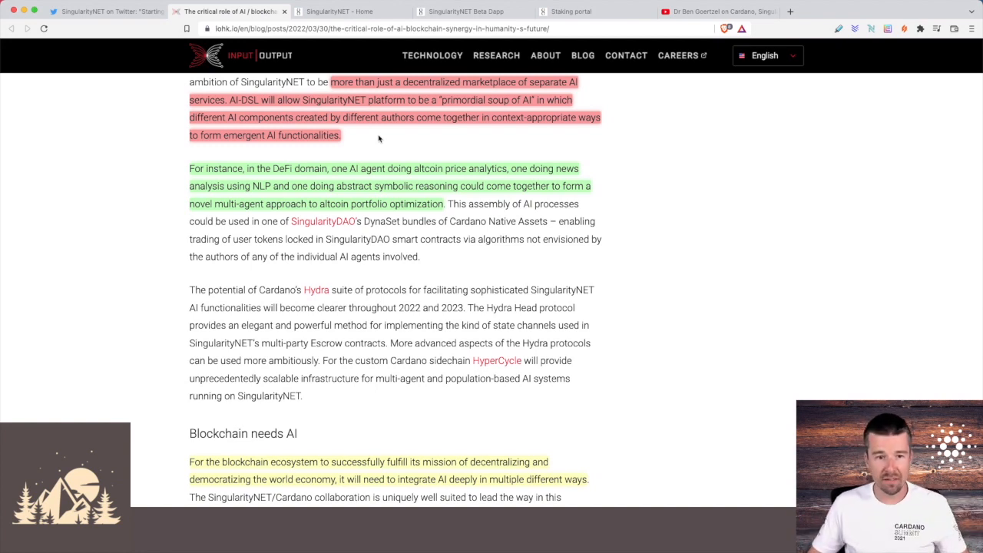
pyautogui.moveTo(473, 181)
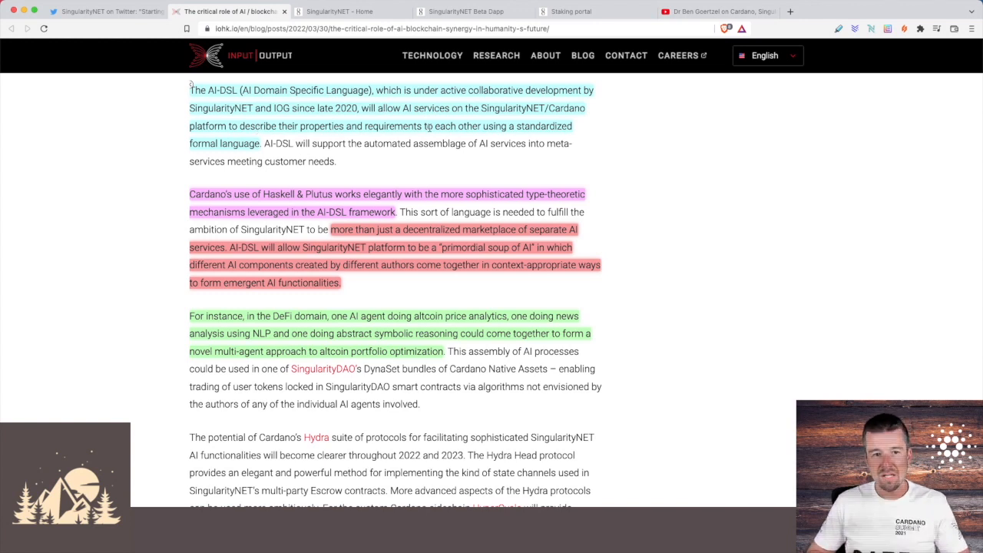
# Scroll the IOHK article to its highlighted AI-DSL and Hydra paragraphs
pyautogui.scroll(-3)
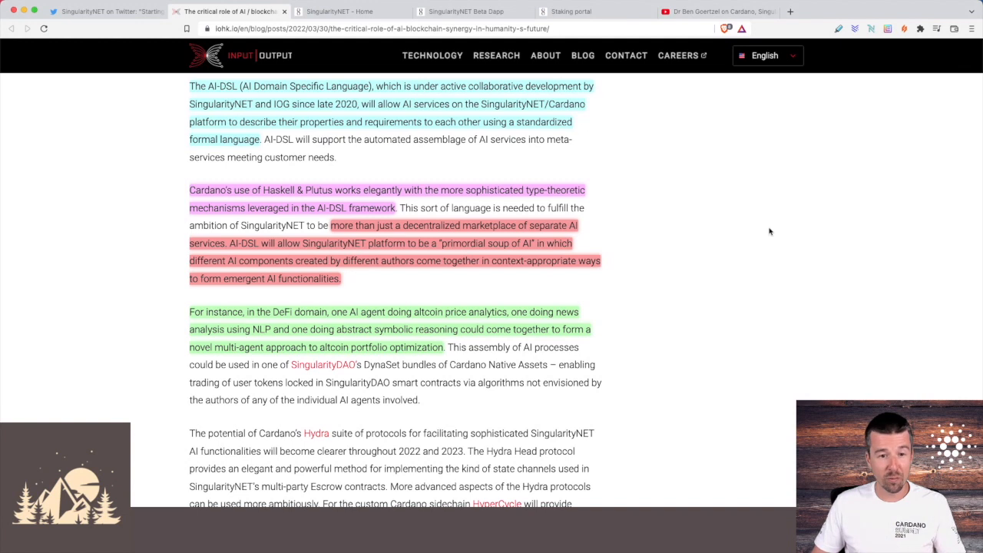
pyautogui.moveTo(215, 193)
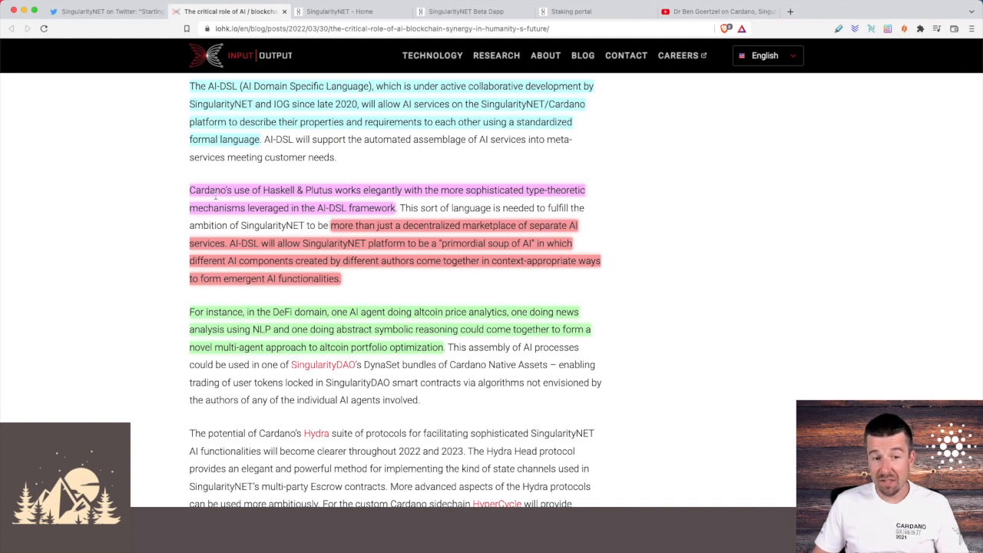
pyautogui.moveTo(384, 201)
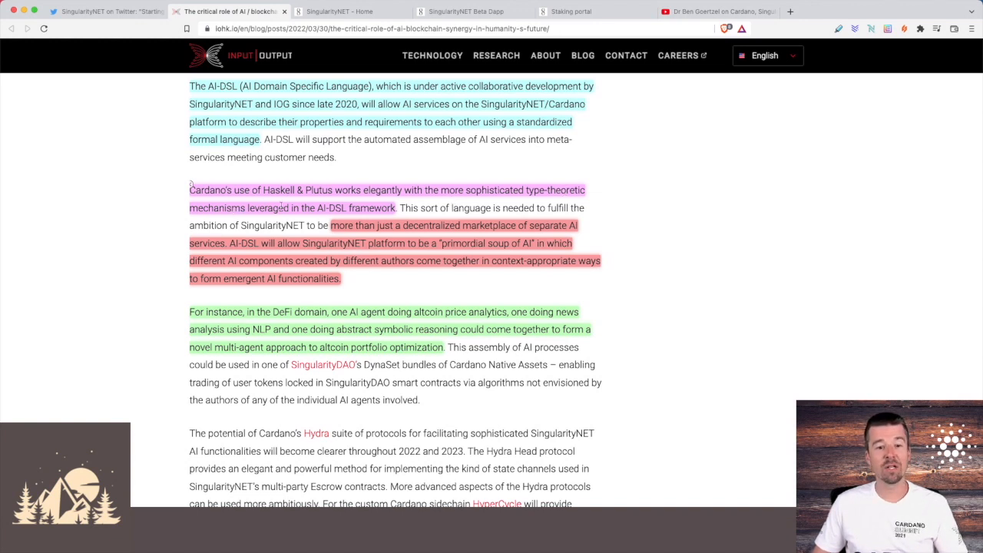
pyautogui.moveTo(639, 215)
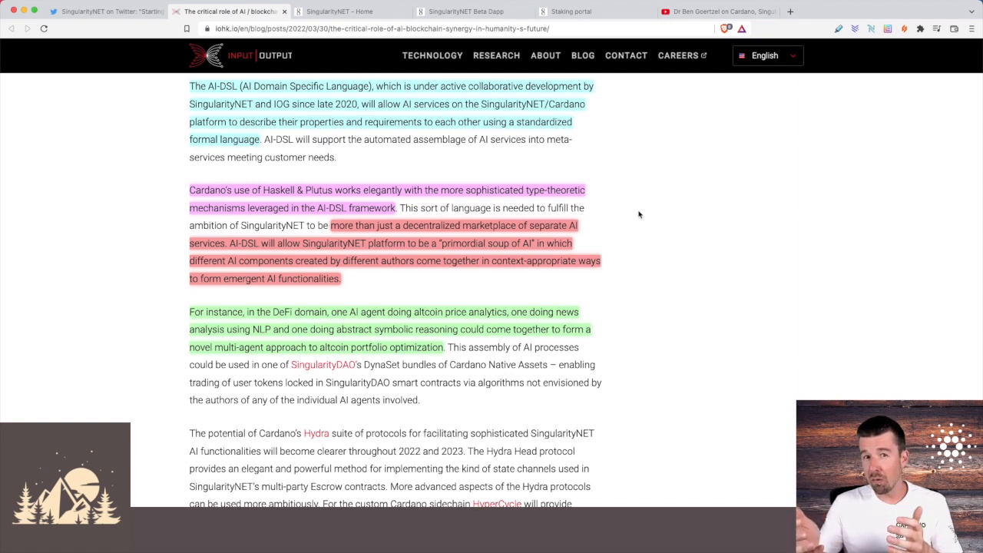
pyautogui.moveTo(769, 282)
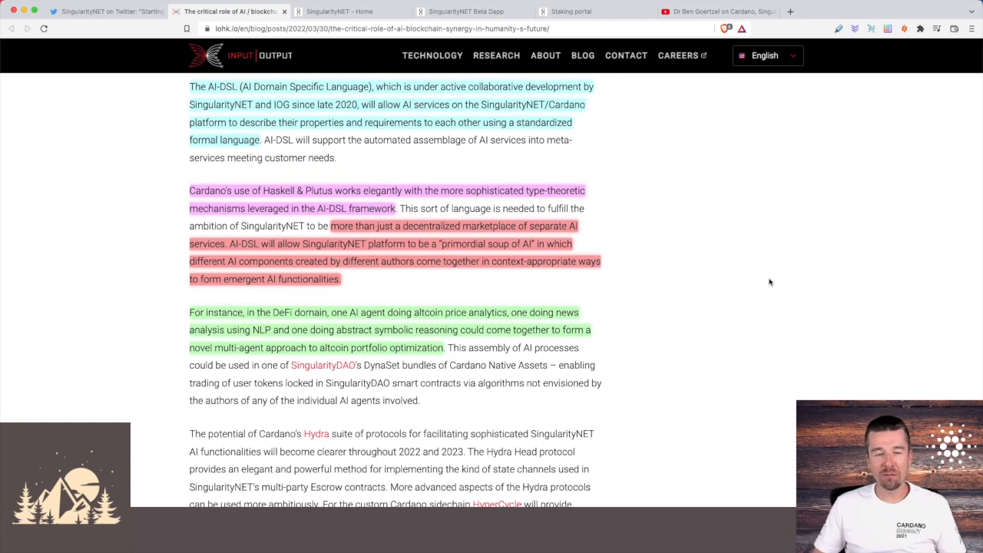
pyautogui.scroll(3)
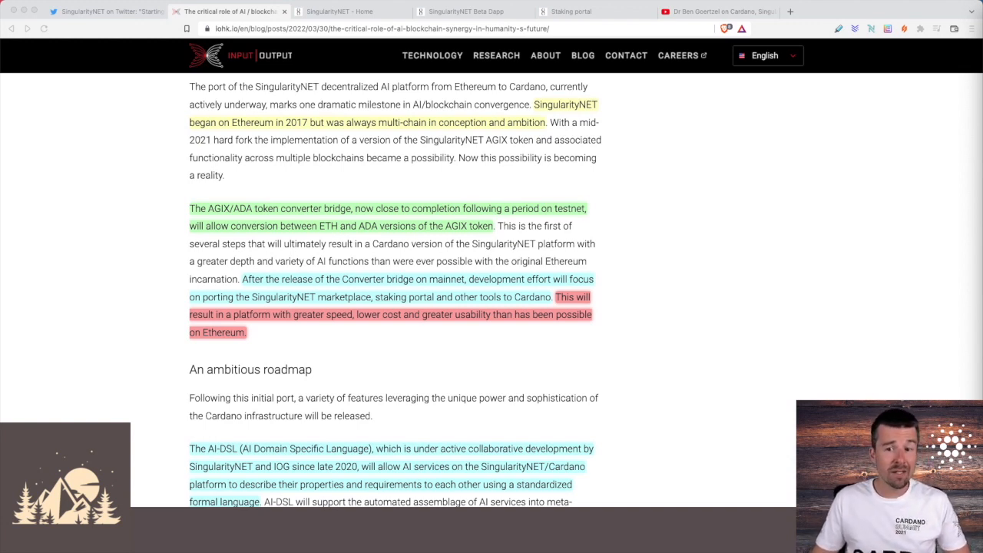
pyautogui.moveTo(297, 131)
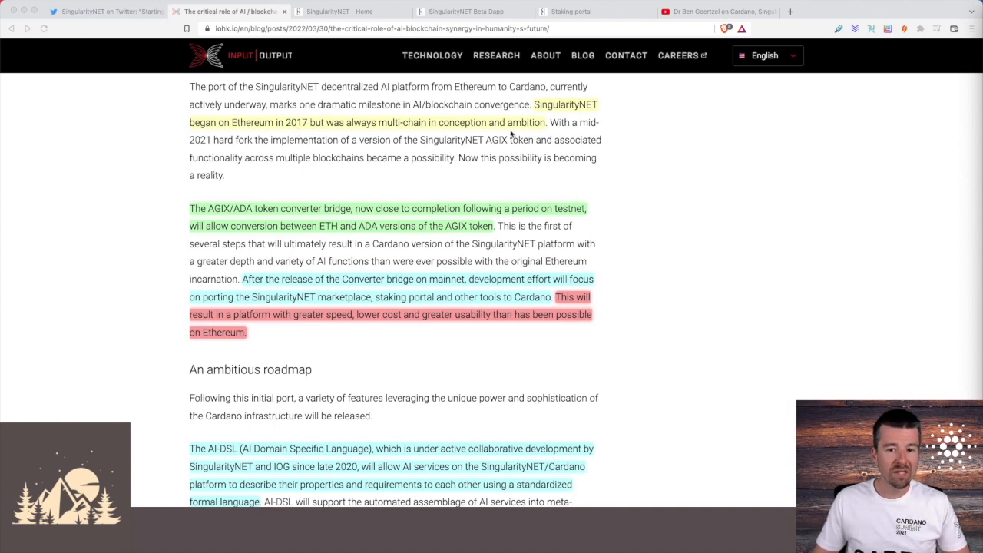
pyautogui.moveTo(648, 135)
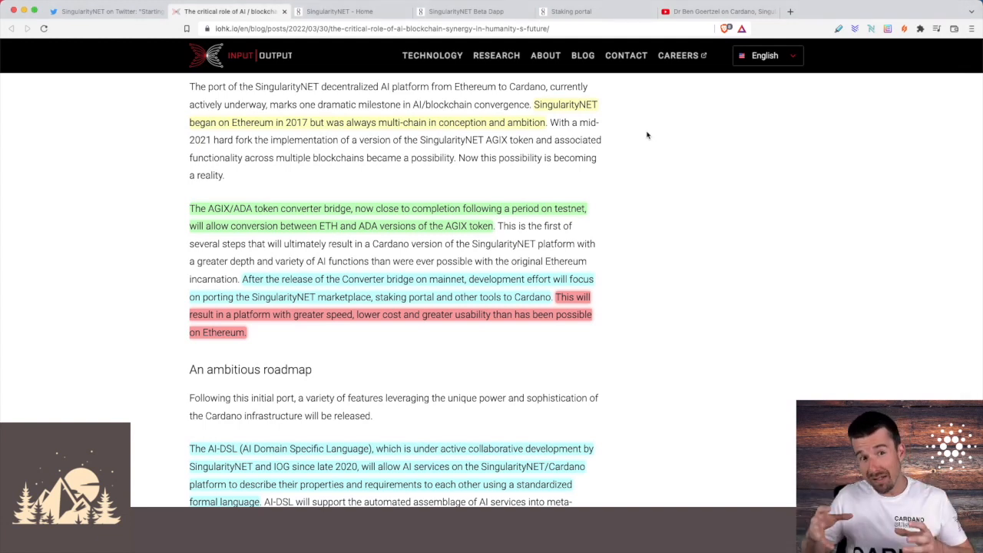
pyautogui.moveTo(215, 212)
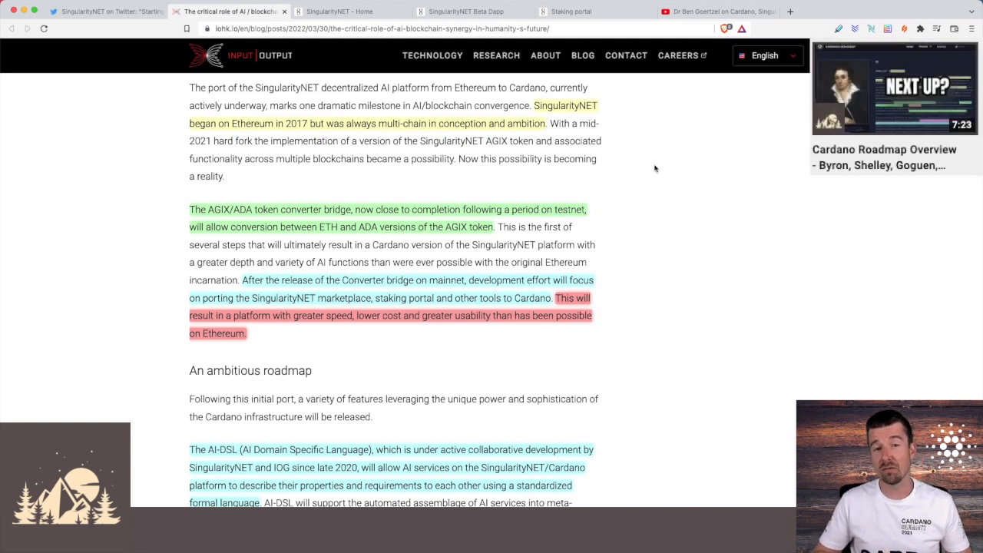
pyautogui.moveTo(673, 213)
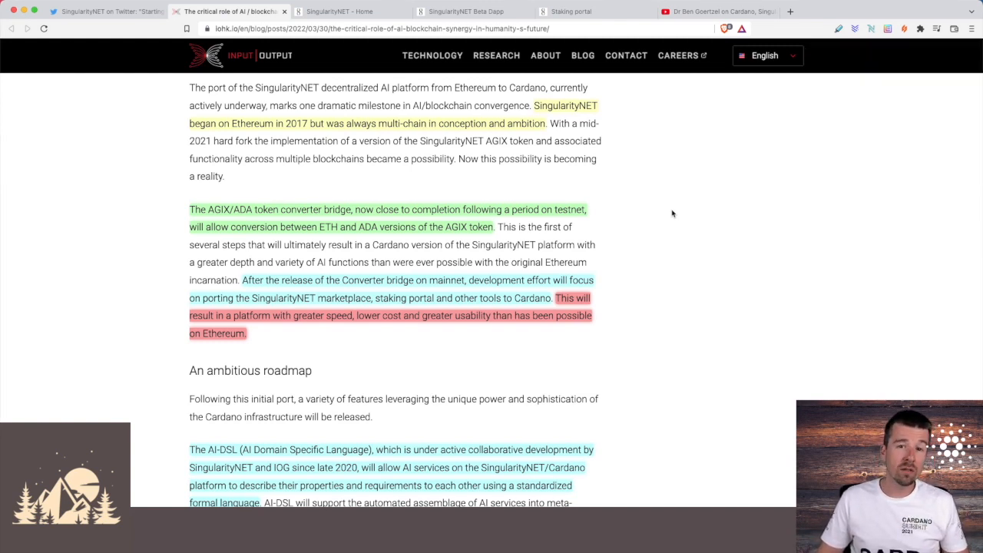
pyautogui.moveTo(369, 280)
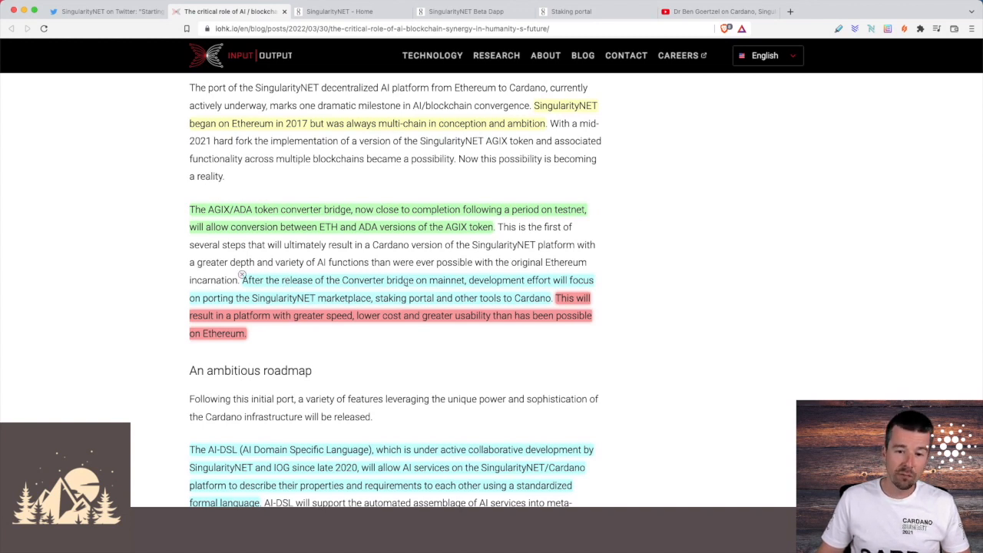
pyautogui.moveTo(375, 293)
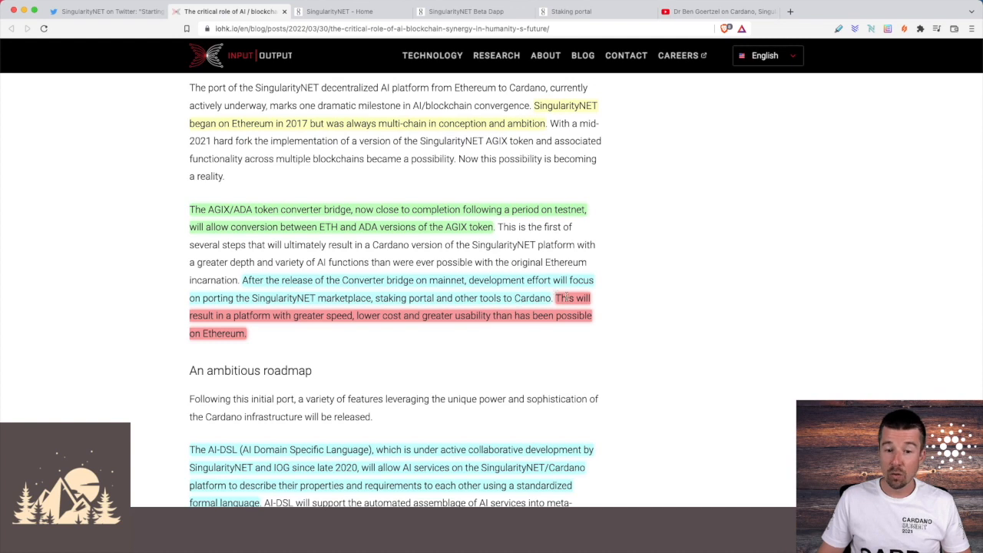
pyautogui.moveTo(357, 332)
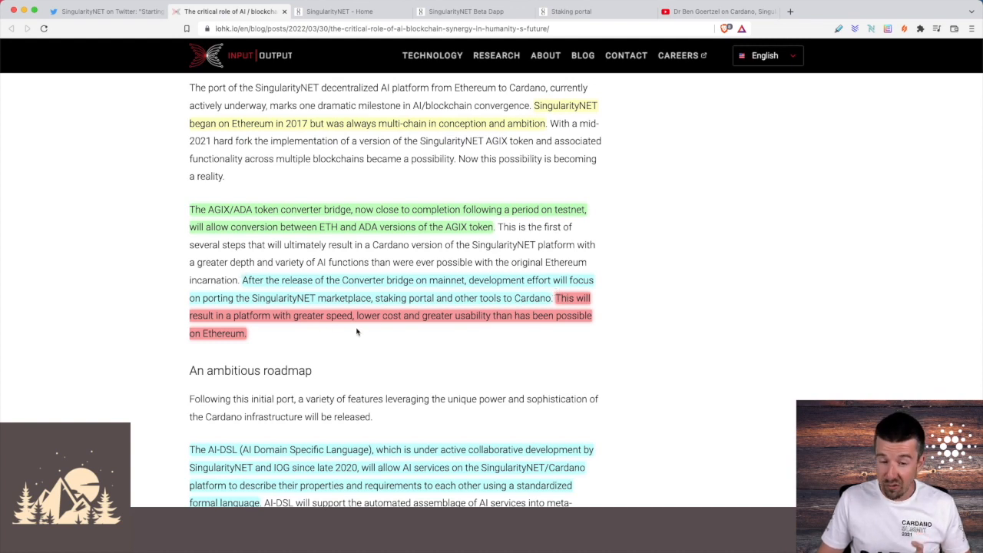
pyautogui.moveTo(402, 342)
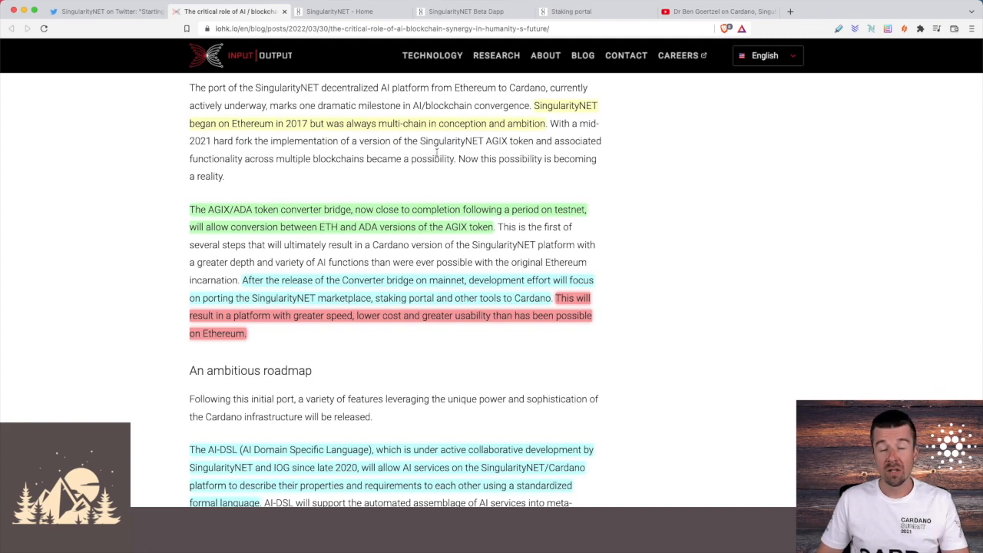
# Show the SingularityNET tweet announcing the ERC-20 converter live on 18 April 2022
pyautogui.click(108, 11)
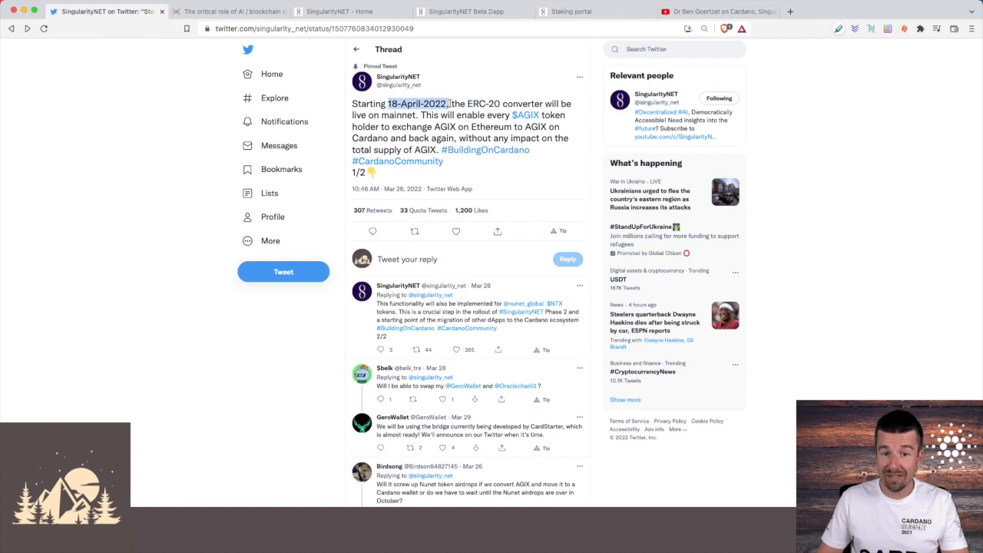
pyautogui.click(468, 126)
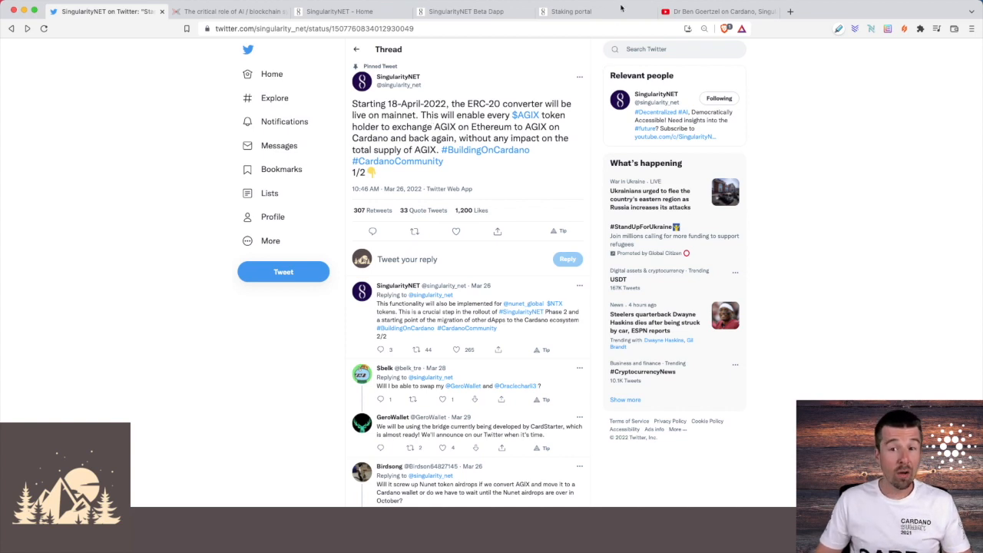
pyautogui.click(571, 12)
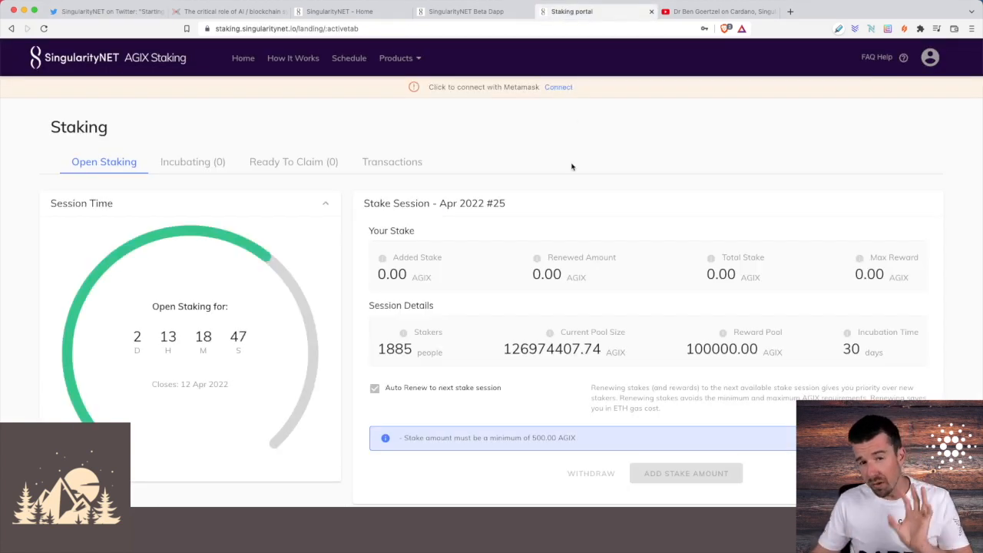
pyautogui.moveTo(565, 176)
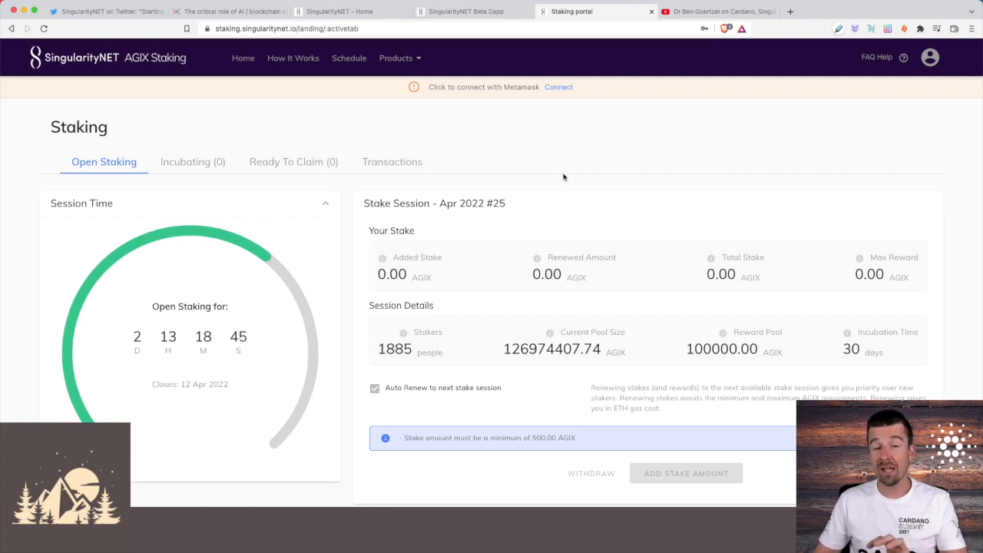
pyautogui.click(92, 11)
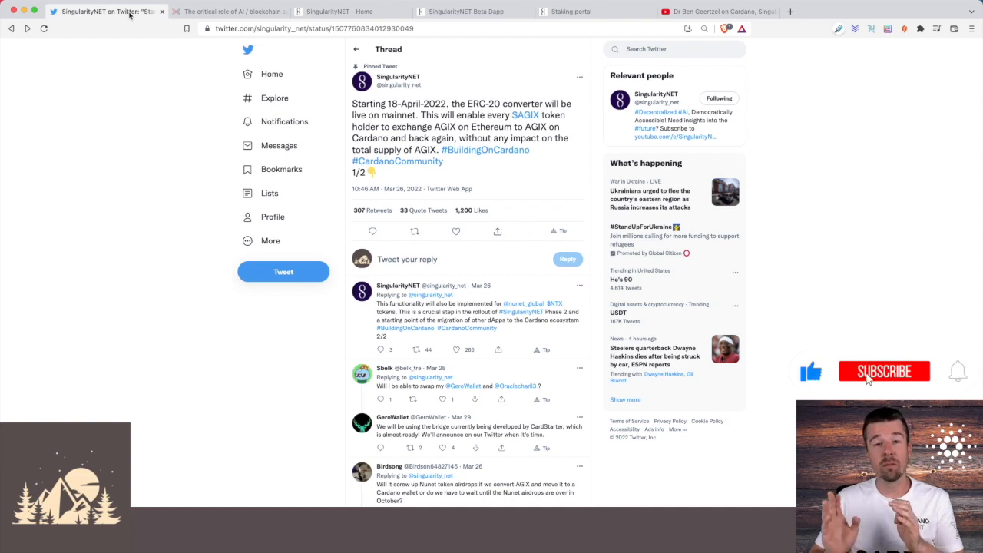
pyautogui.click(883, 370)
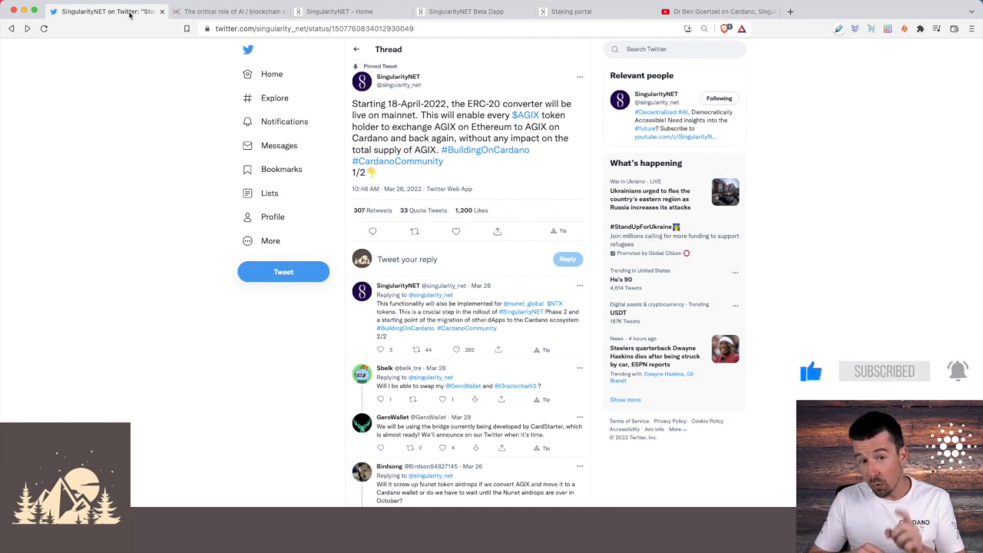